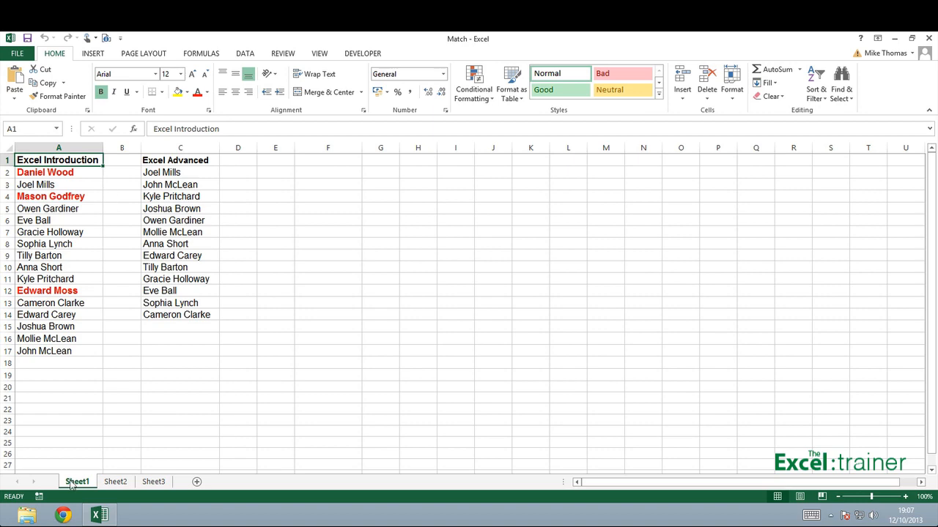
# Step: Switch to Sheet2 showing the Not Attended Advanced column of MATCH positions and #N/A results
pyautogui.click(114, 481)
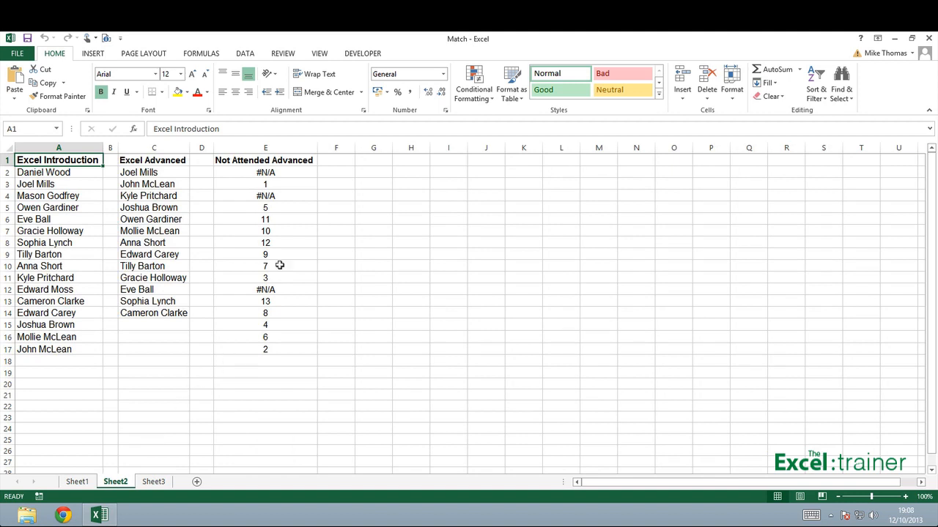
pyautogui.click(265, 160)
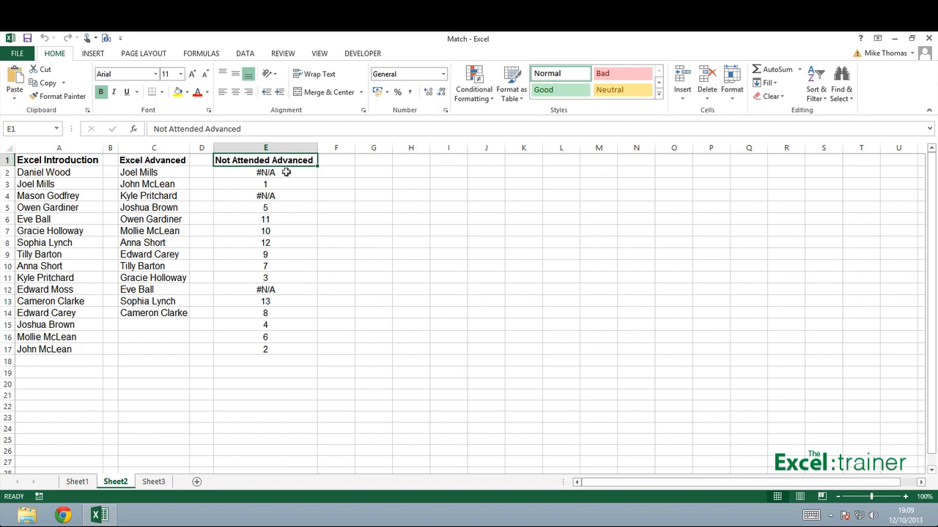
pyautogui.click(265, 173)
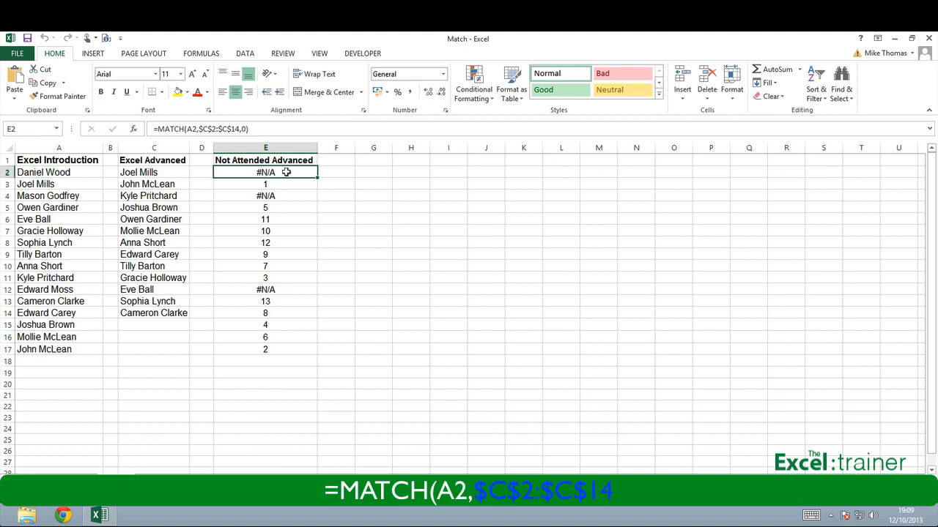
pyautogui.moveTo(138, 173); pyautogui.dragTo(154, 313)
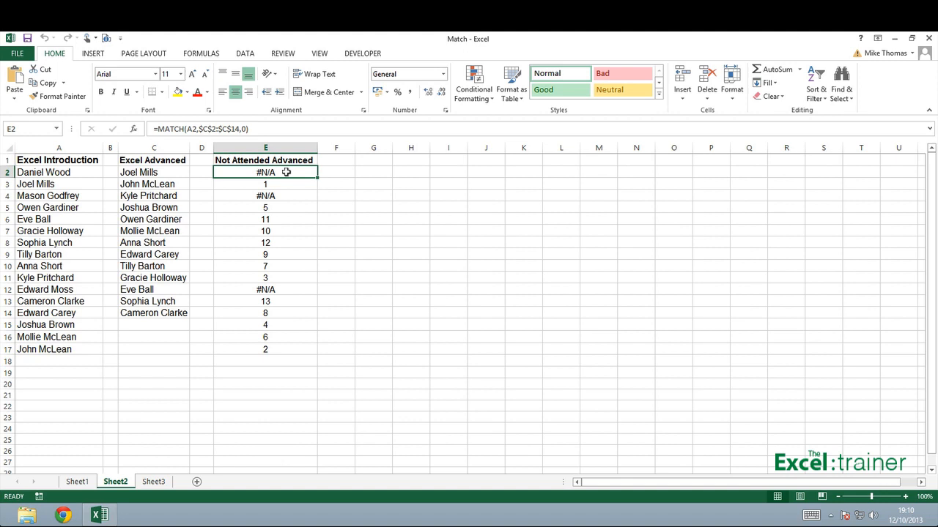
pyautogui.click(35, 184)
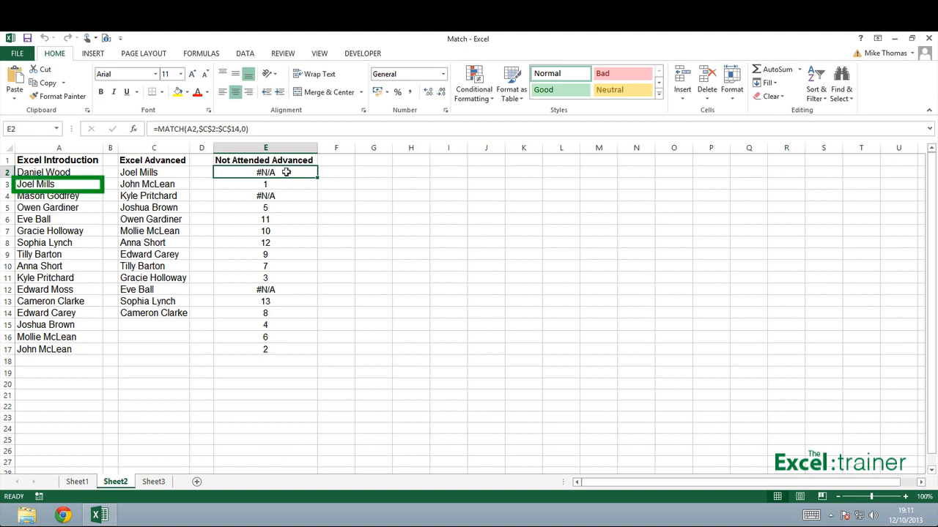